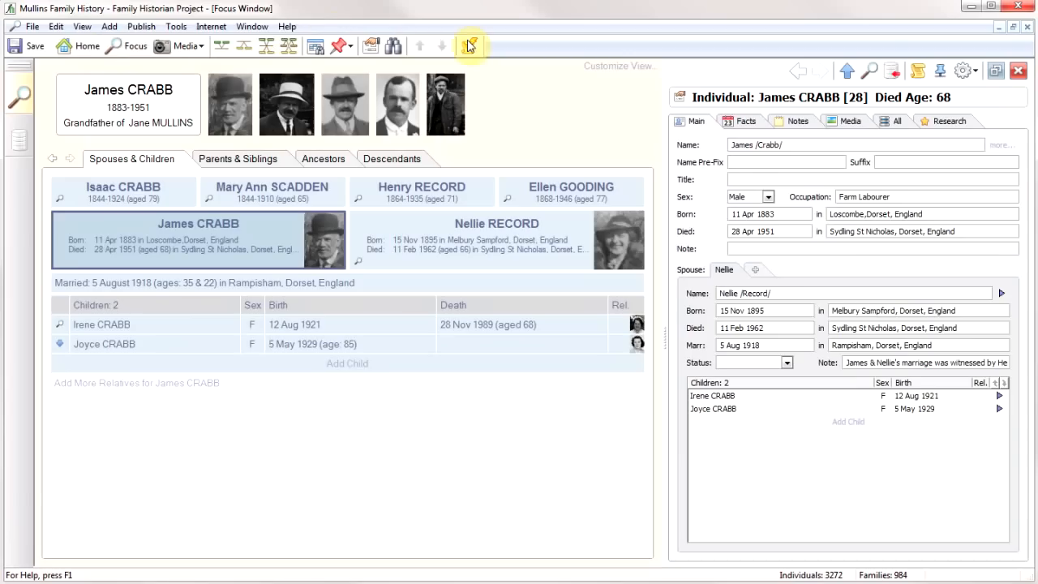
{"action": "mouse_move", "coordinate": [544, 124]}
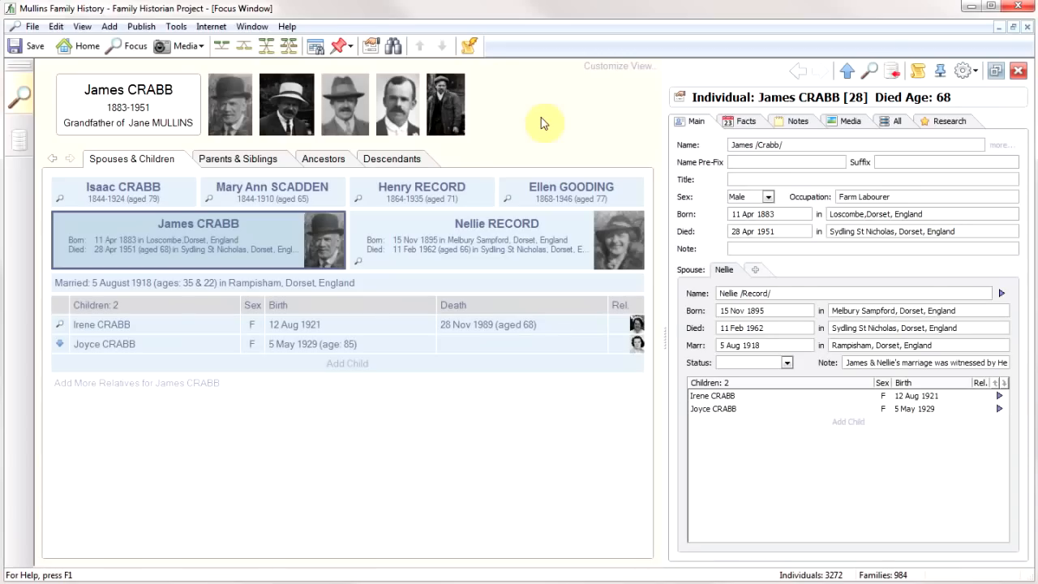
{"action": "mouse_move", "coordinate": [543, 123]}
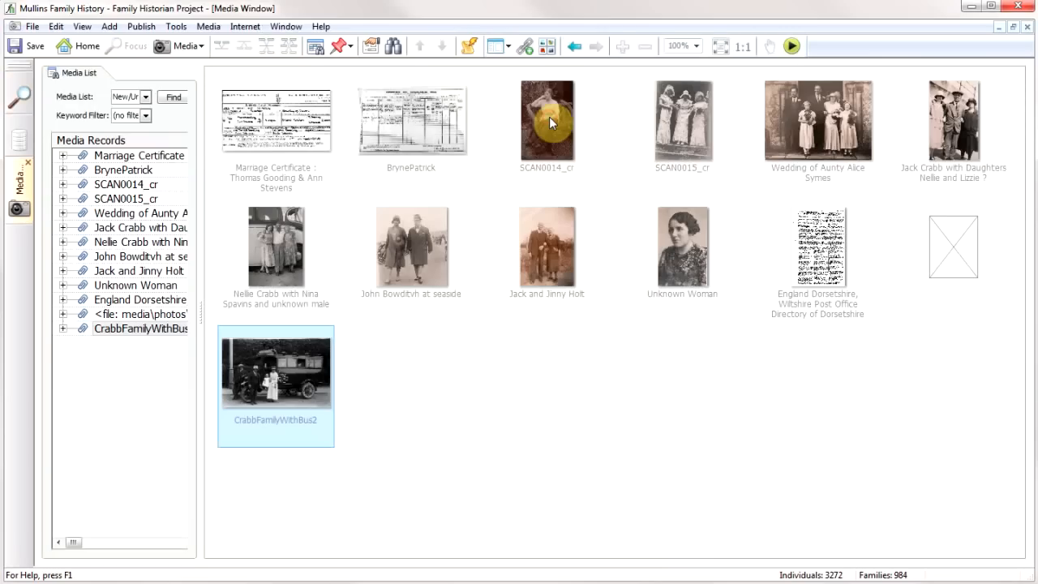
{"action": "mouse_move", "coordinate": [534, 266]}
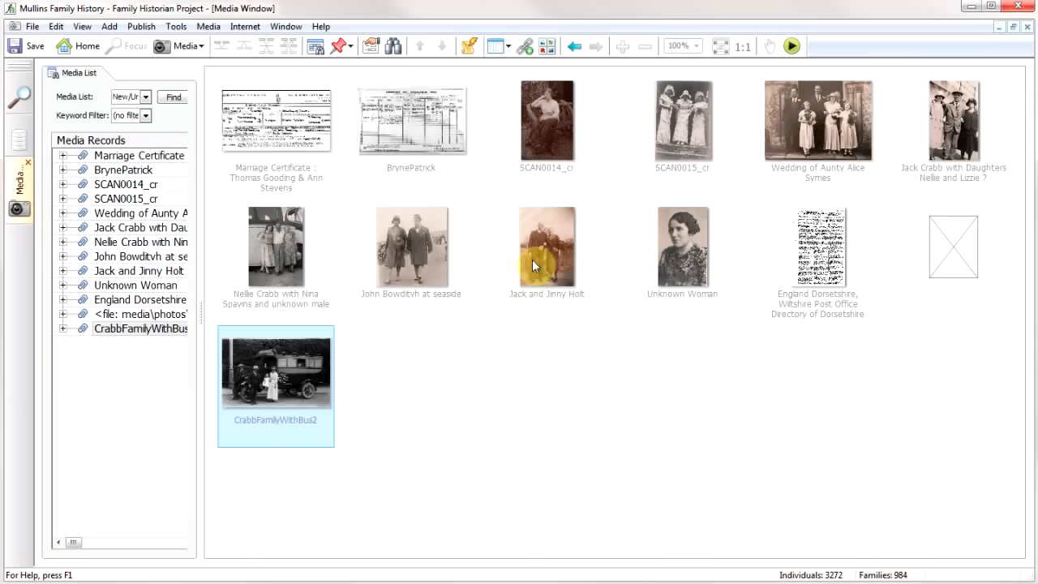
{"action": "mouse_move", "coordinate": [194, 163]}
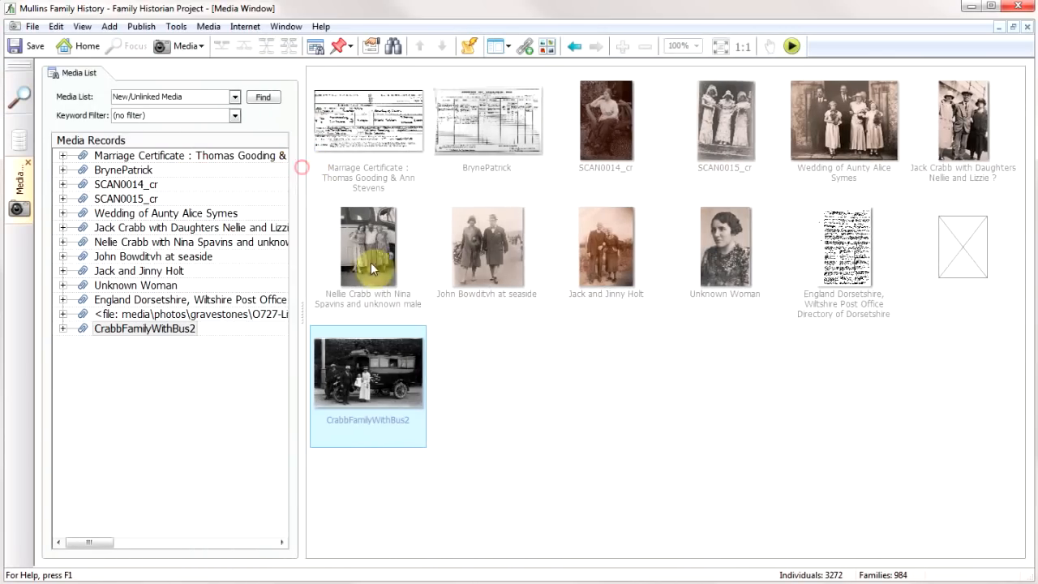
{"action": "mouse_move", "coordinate": [701, 403]}
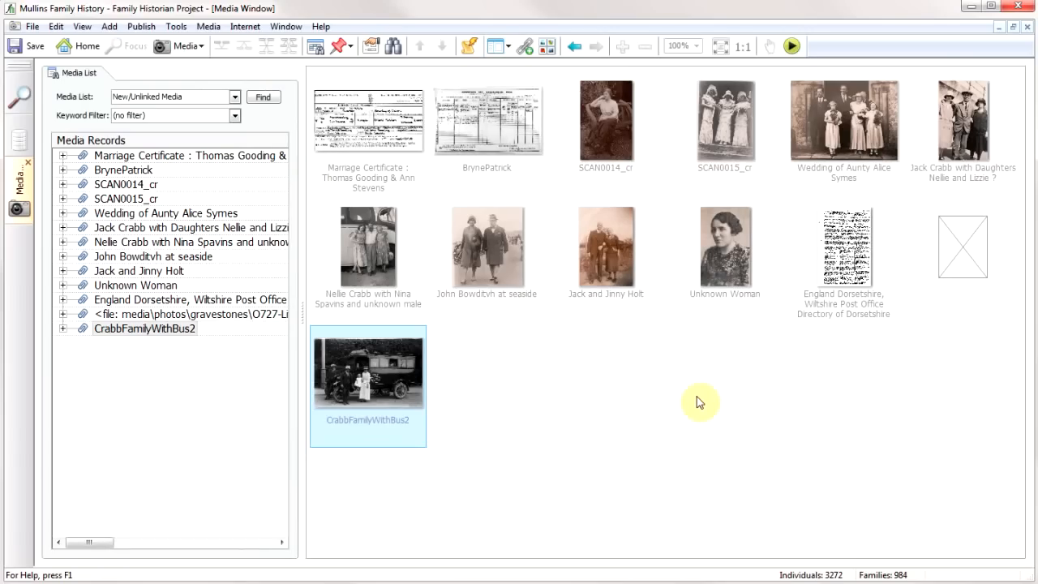
{"action": "mouse_move", "coordinate": [373, 376]}
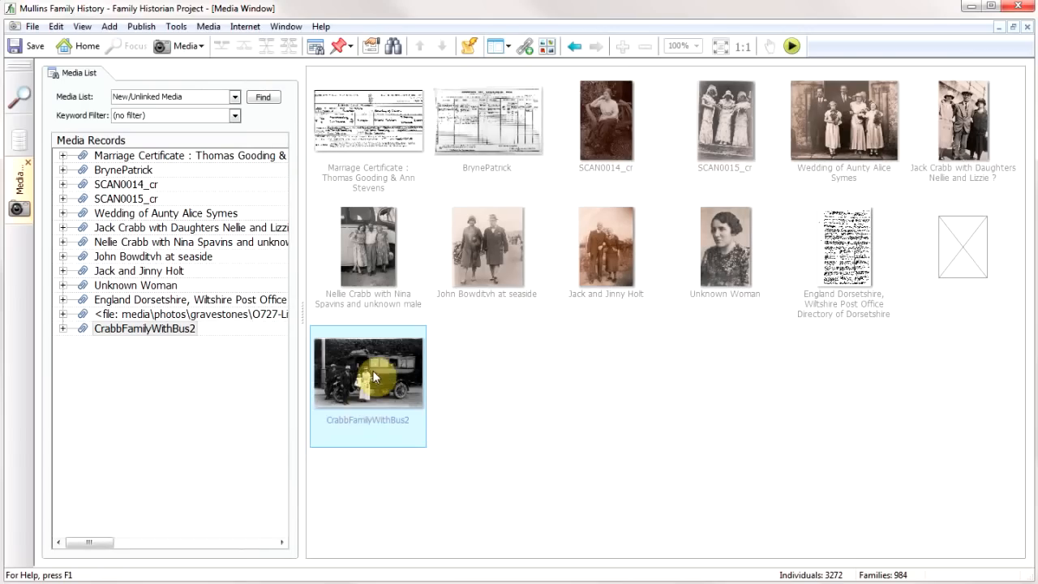
- Title the bus photo's media record 'Crabb Family With Bus' and date it 1923
{"action": "double_click", "coordinate": [367, 370]}
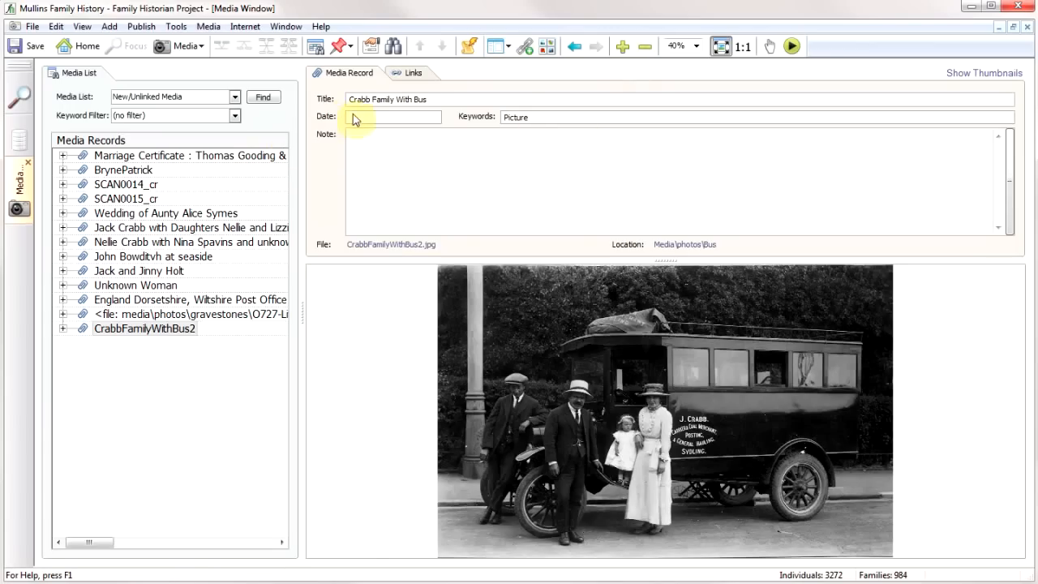
{"action": "type", "text": "19"}
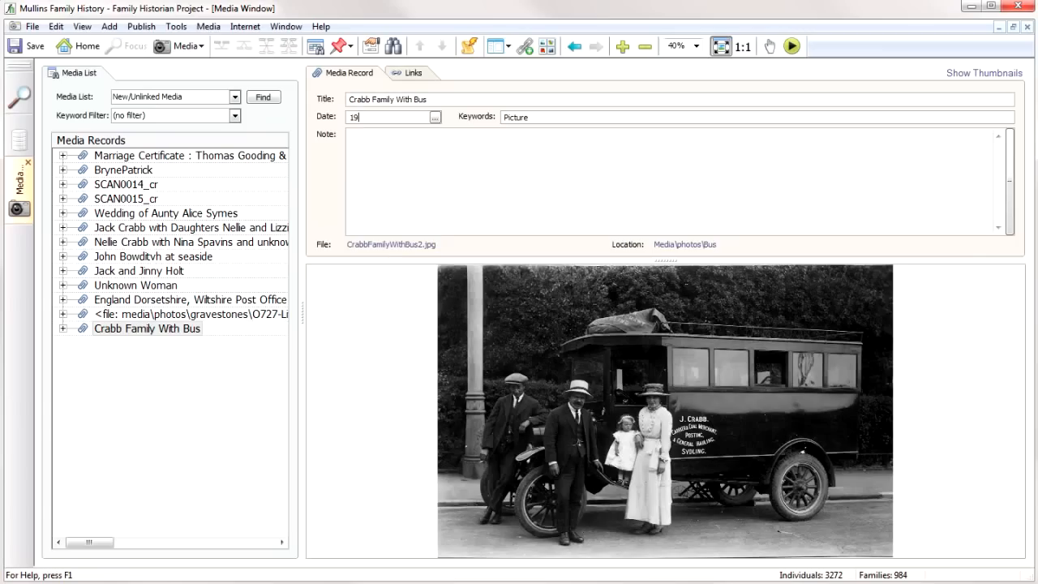
{"action": "type", "text": "23"}
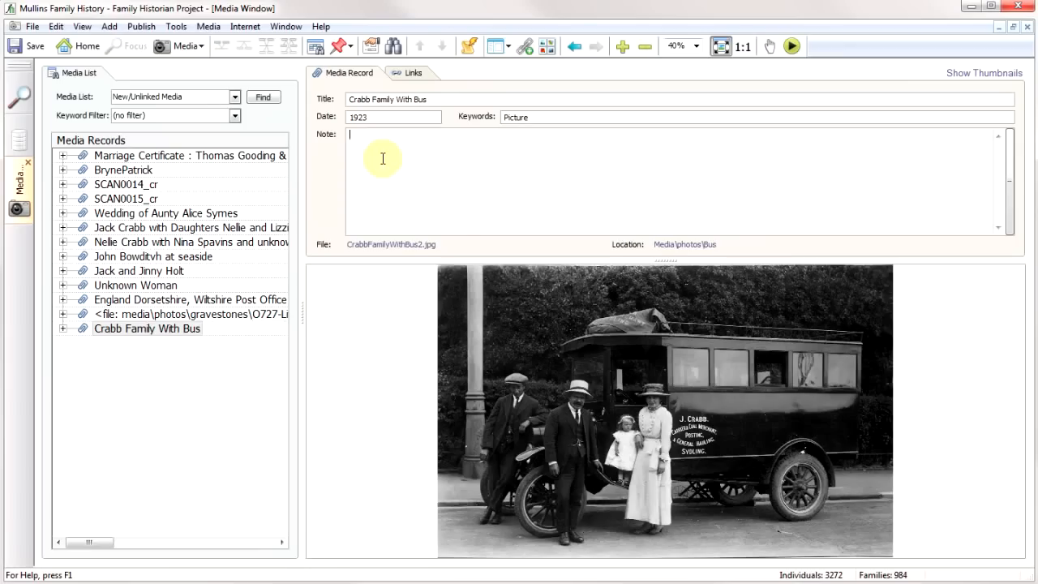
{"action": "mouse_move", "coordinate": [162, 328]}
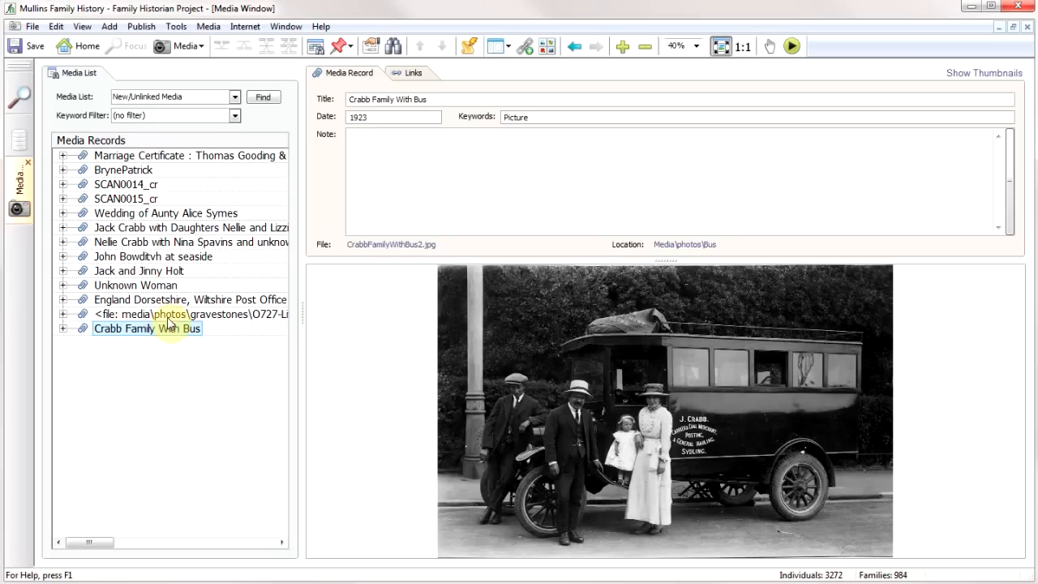
{"action": "mouse_move", "coordinate": [113, 76]}
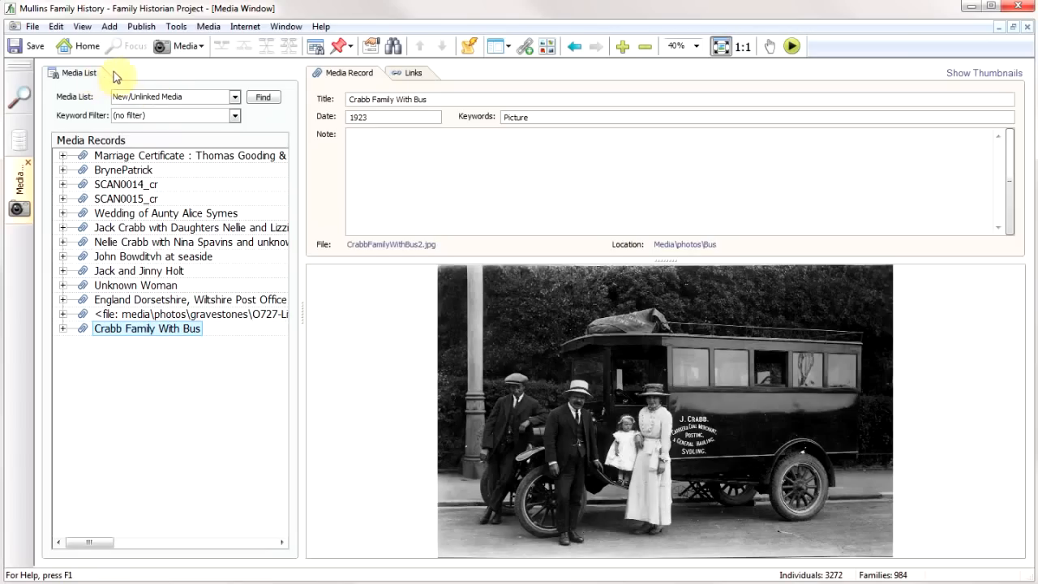
{"action": "mouse_move", "coordinate": [225, 85]}
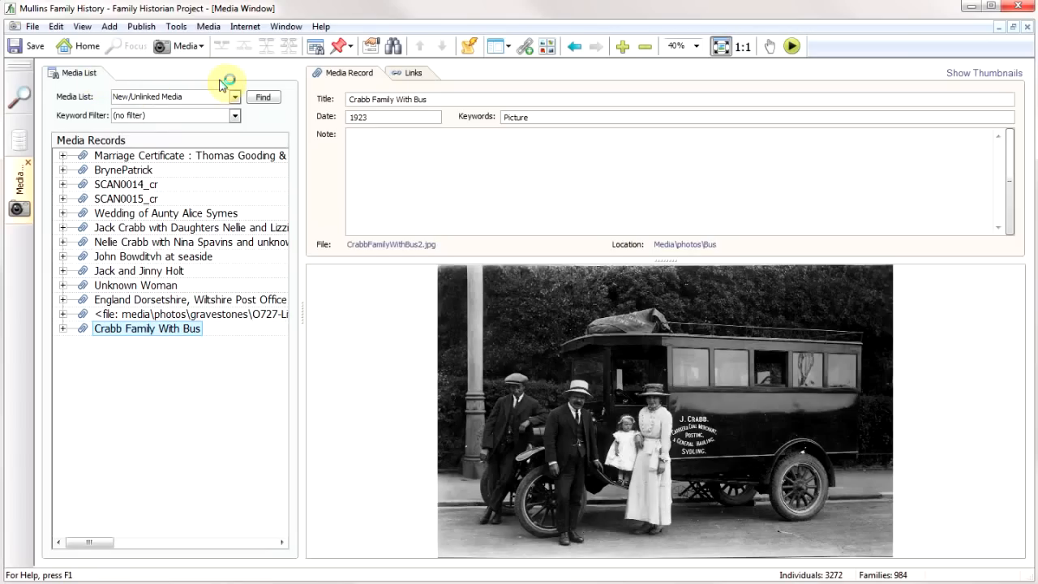
{"action": "mouse_move", "coordinate": [155, 75]}
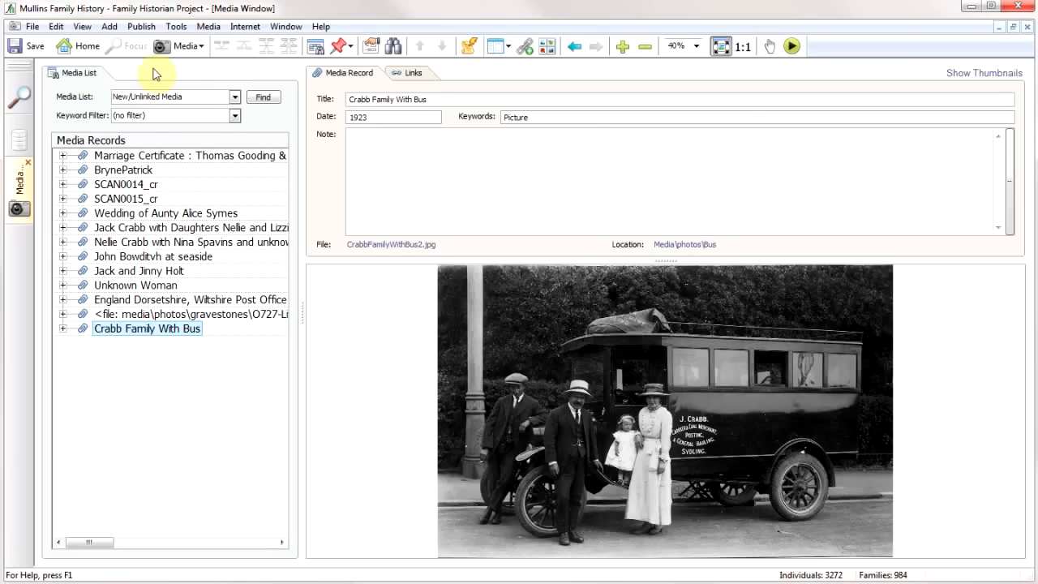
- Show the Crabb Family With Bus photo's links list, which is currently empty
{"action": "left_click", "coordinate": [412, 73]}
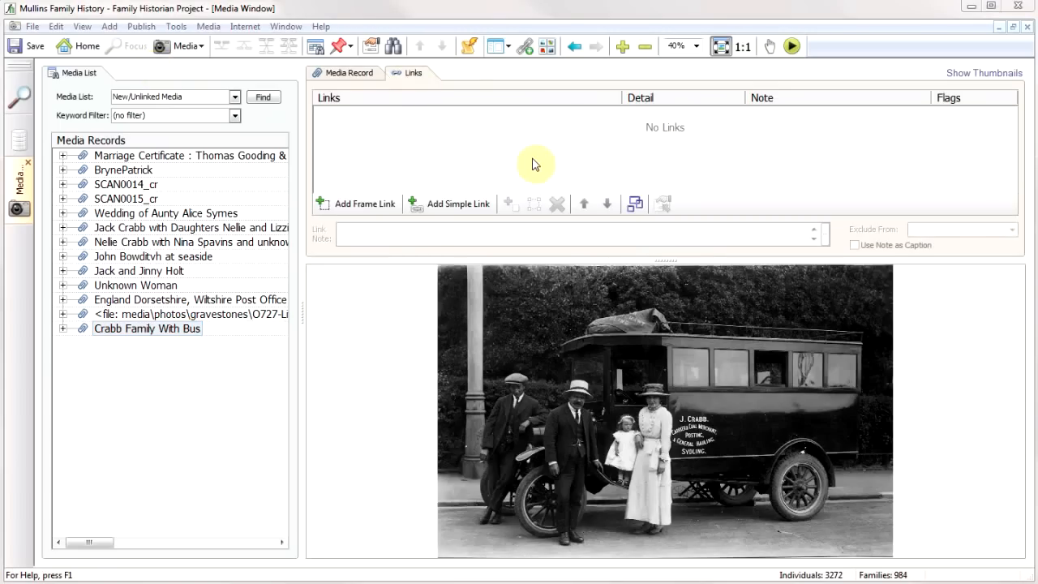
{"action": "mouse_move", "coordinate": [615, 422]}
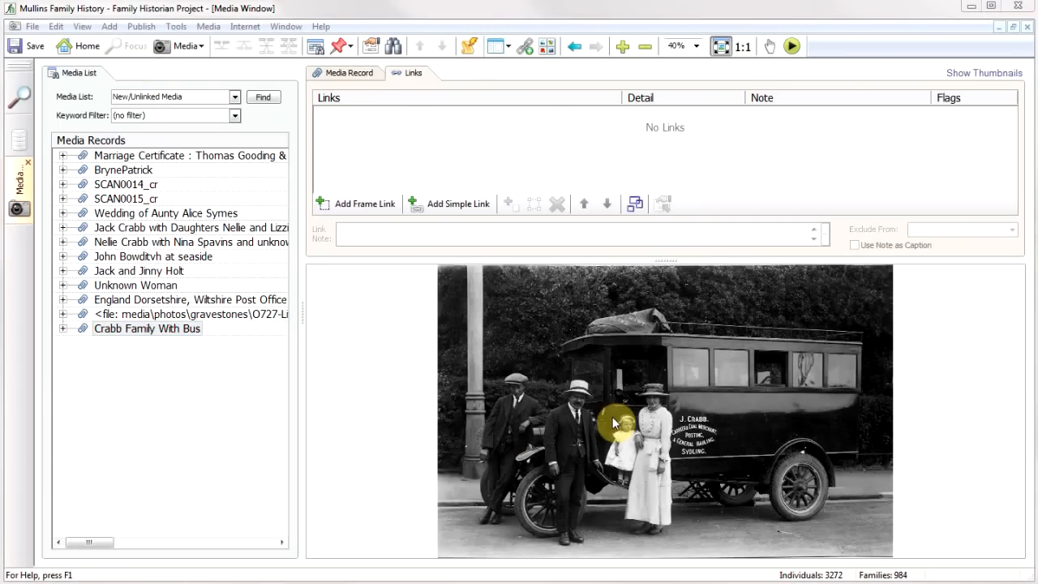
{"action": "left_click", "coordinate": [344, 72]}
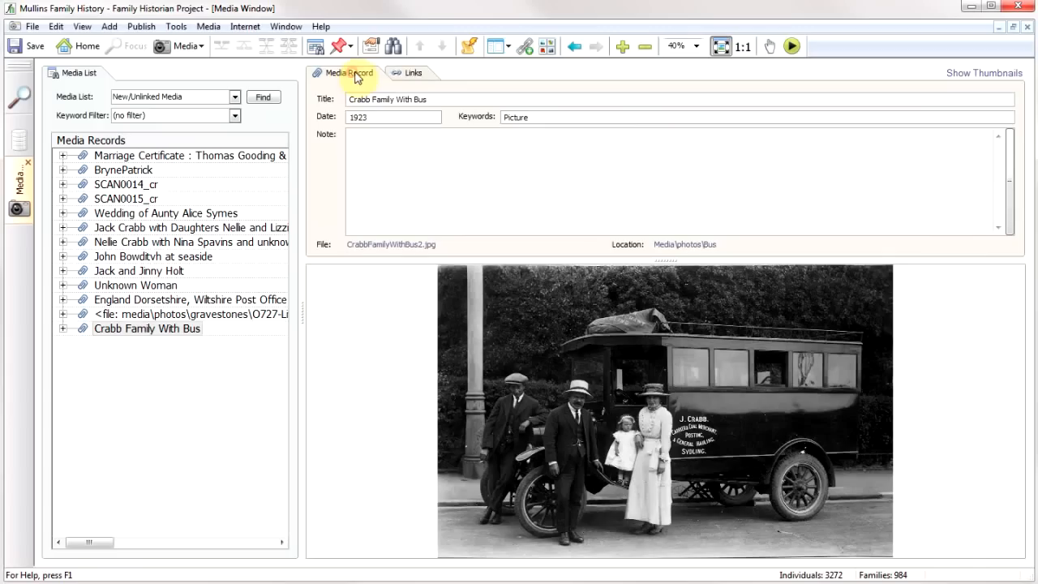
{"action": "left_click", "coordinate": [412, 73]}
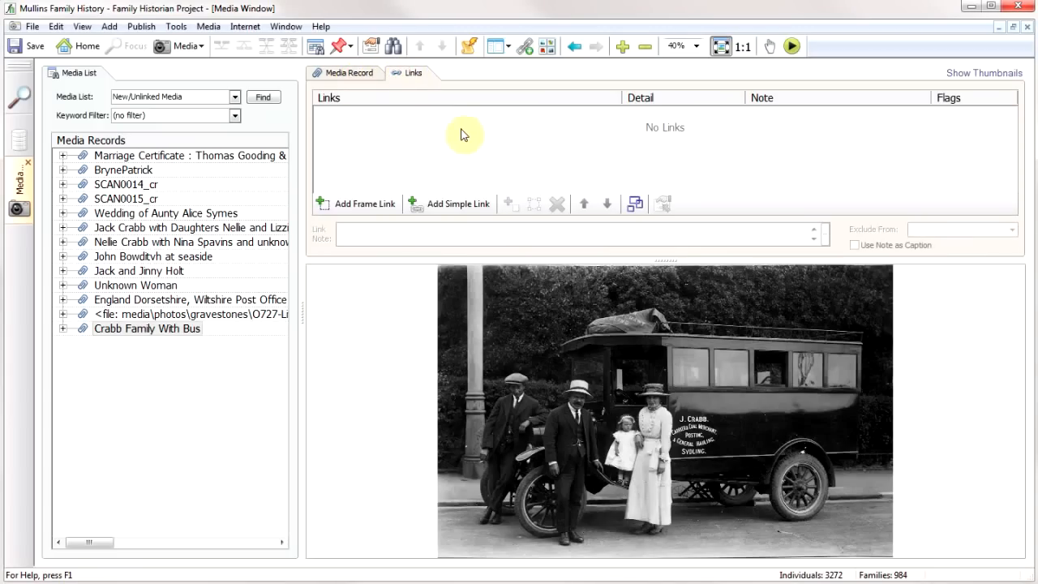
{"action": "mouse_move", "coordinate": [458, 176]}
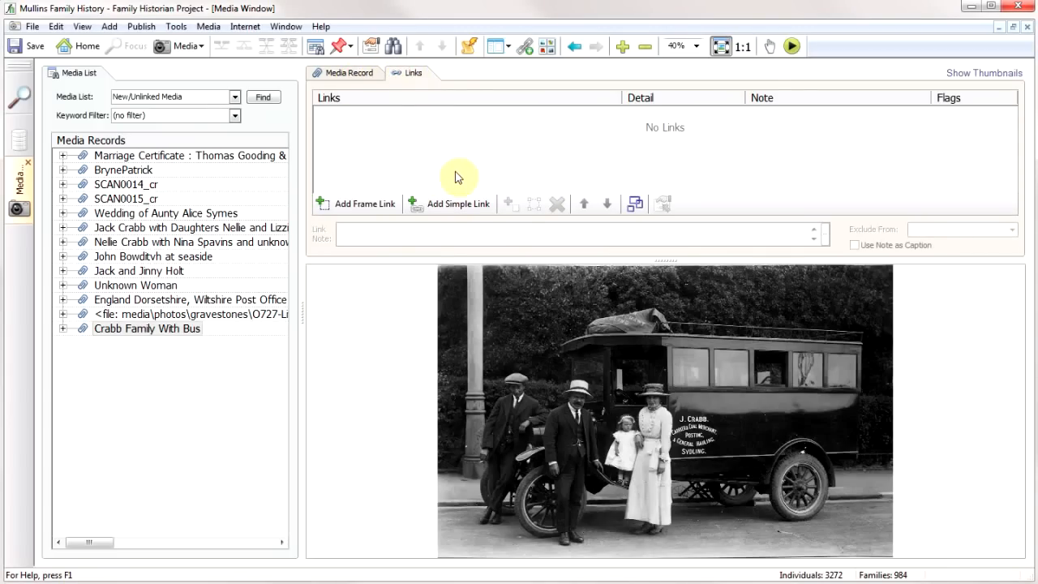
{"action": "mouse_move", "coordinate": [526, 46]}
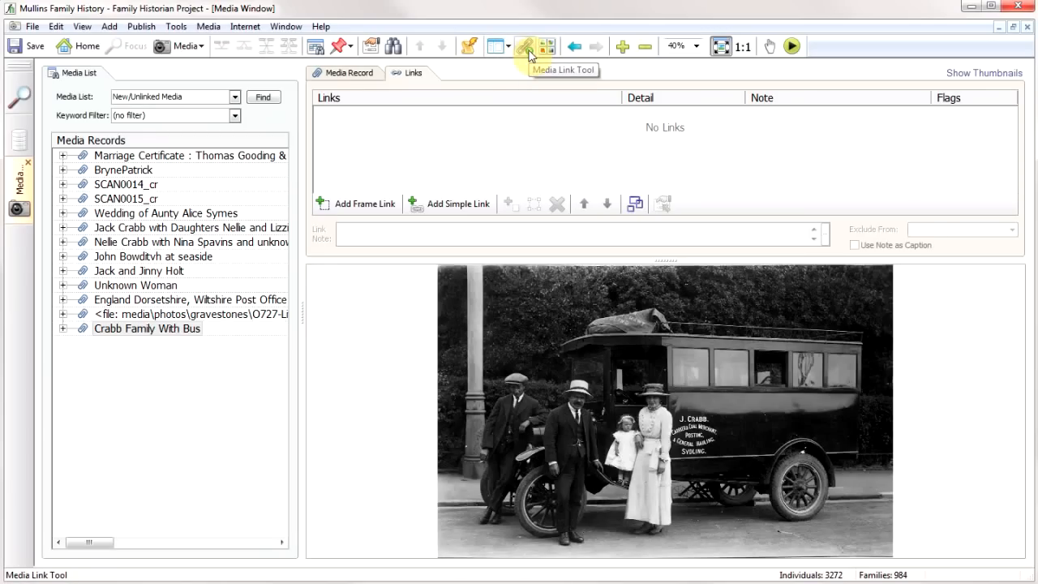
{"action": "left_click", "coordinate": [526, 45]}
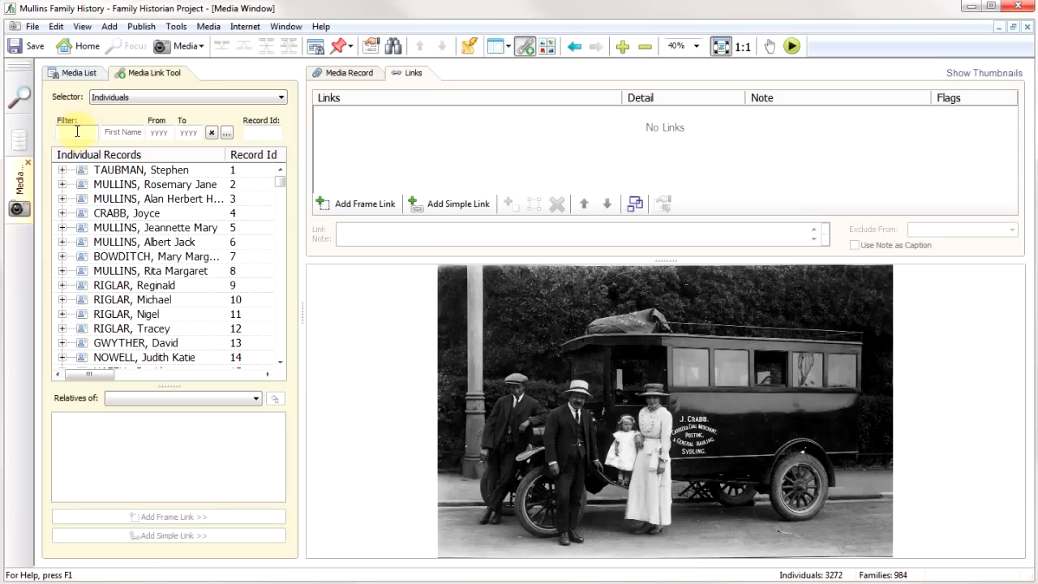
{"action": "type", "text": "cra"}
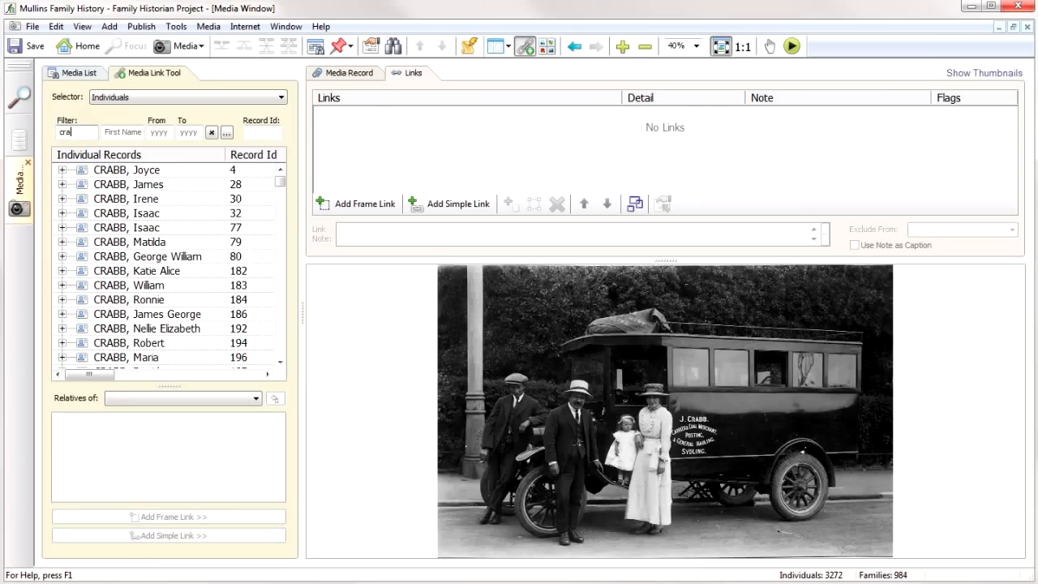
{"action": "type", "text": "bb"}
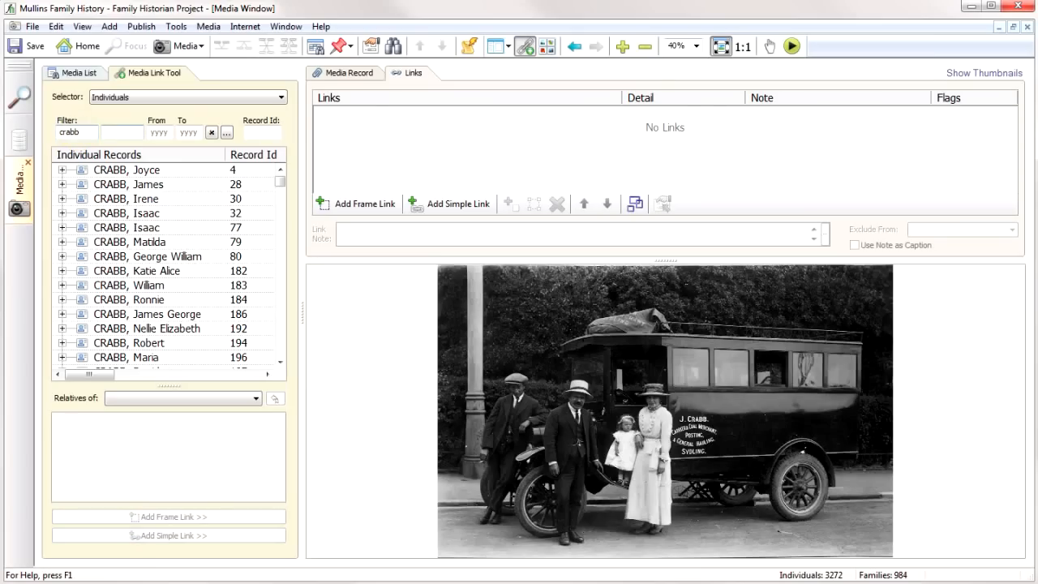
{"action": "type", "text": "jame"}
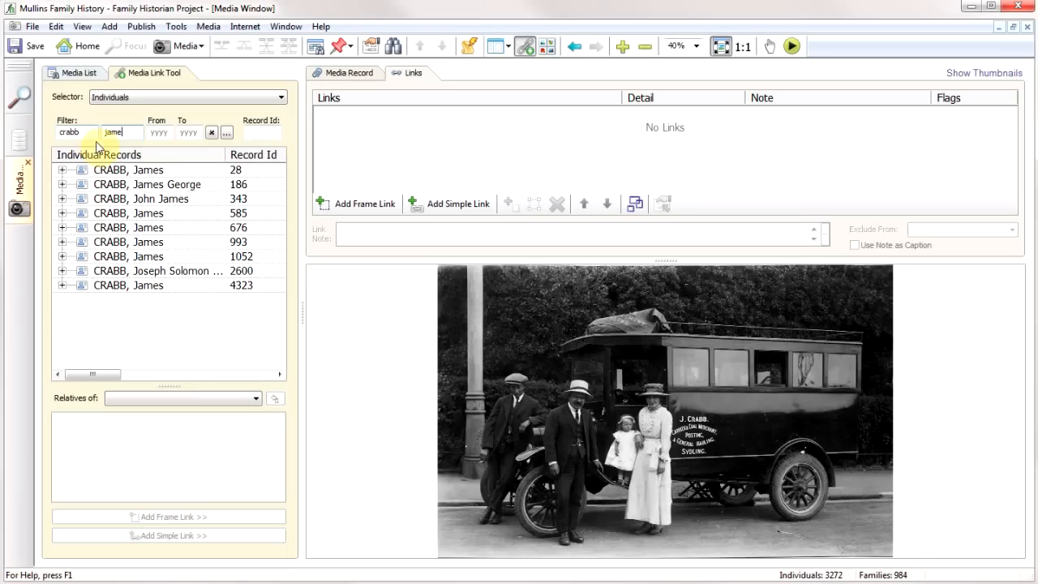
{"action": "mouse_move", "coordinate": [131, 185]}
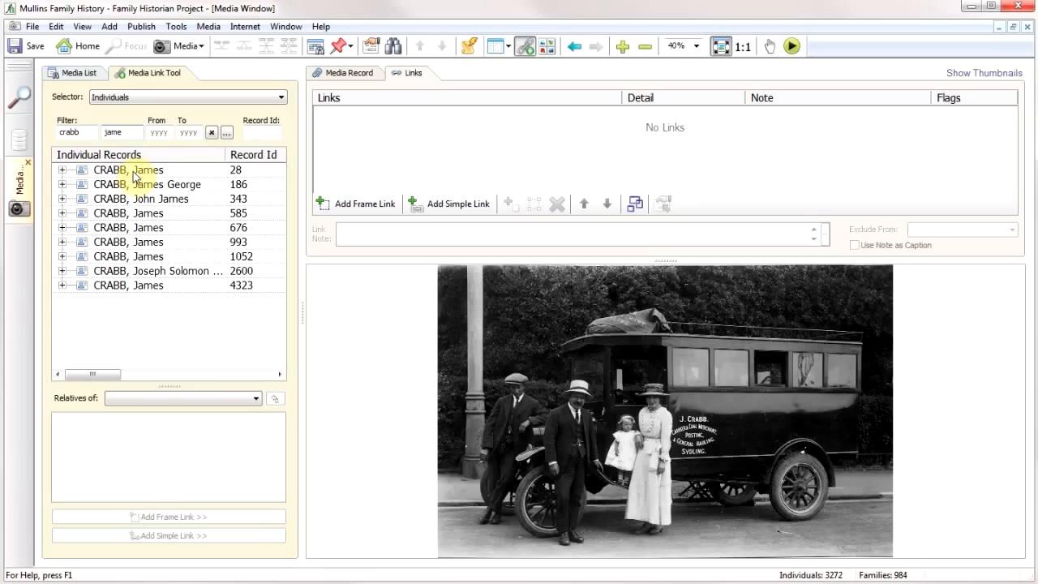
{"action": "left_click", "coordinate": [127, 170]}
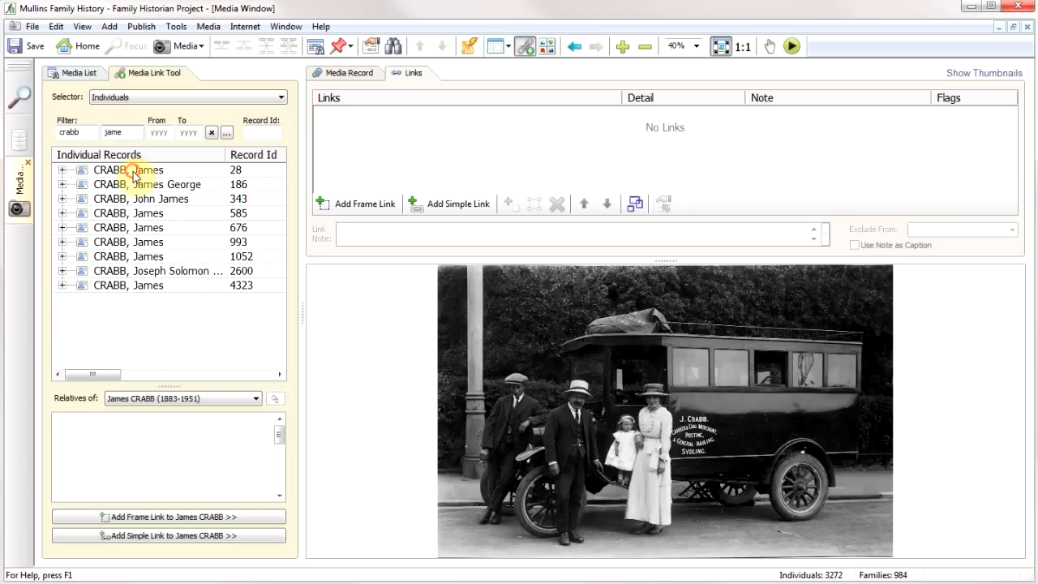
{"action": "left_click", "coordinate": [127, 170]}
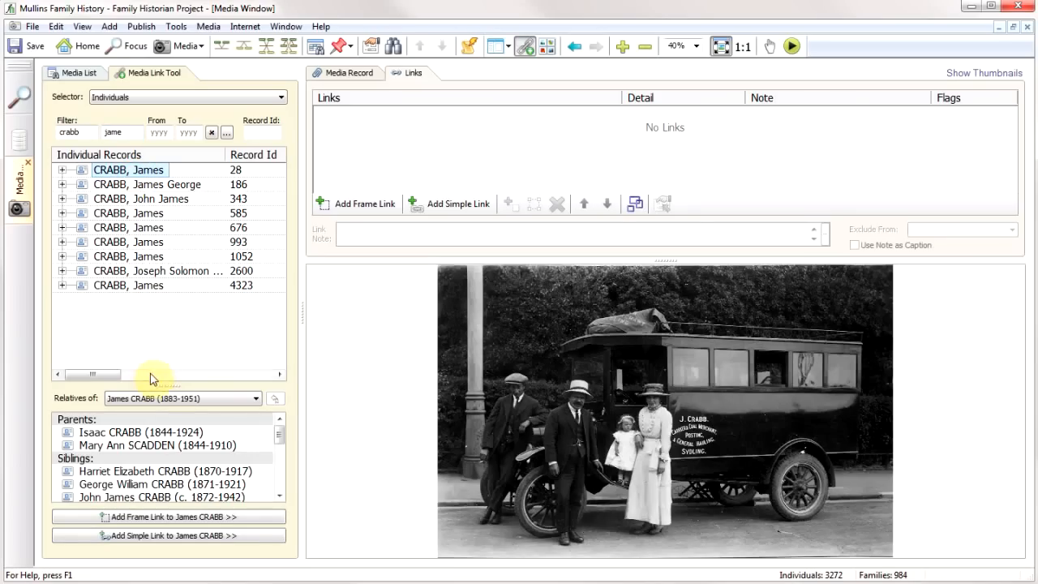
{"action": "left_click_drag", "start_coordinate": [169, 382], "coordinate": [169, 317]}
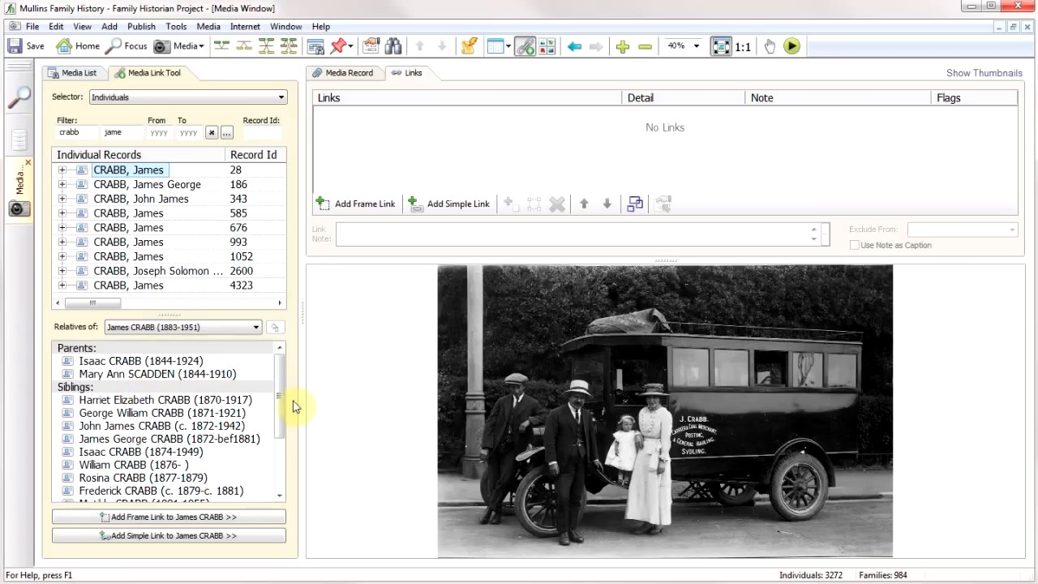
{"action": "scroll", "scroll_direction": "down", "scroll_amount": 3}
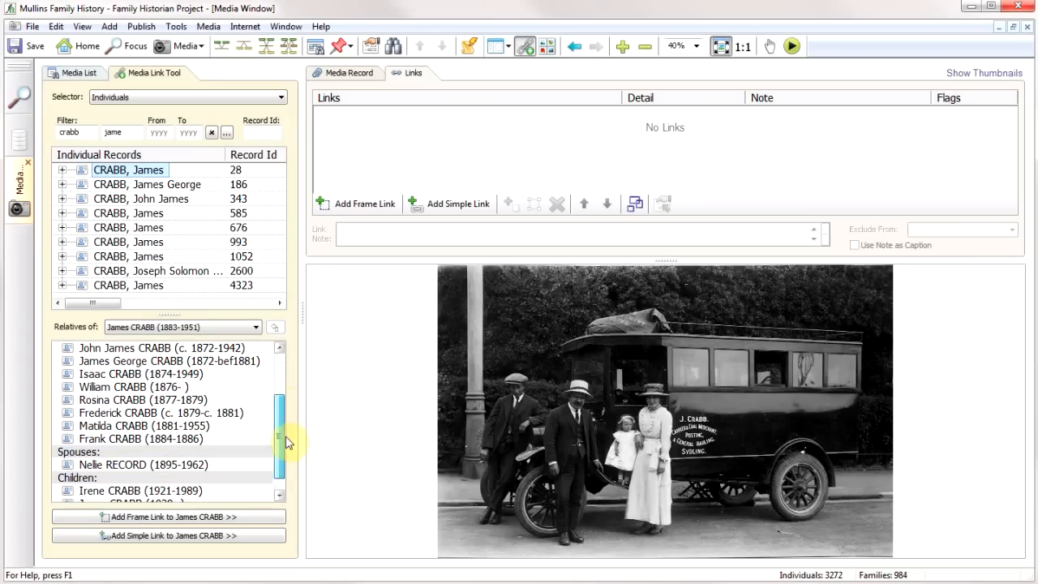
{"action": "scroll", "scroll_direction": "down", "scroll_amount": 3}
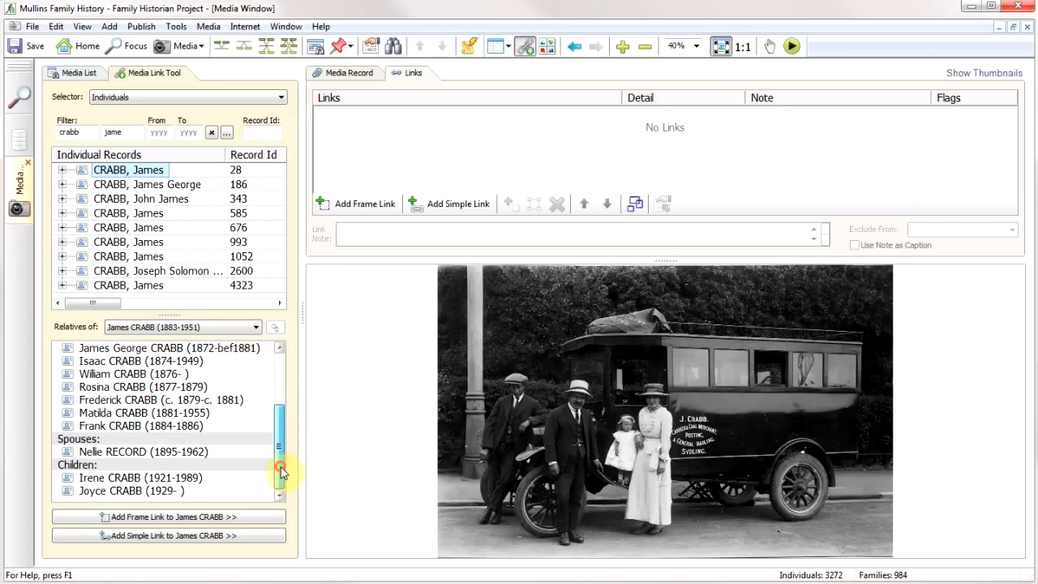
{"action": "scroll", "scroll_direction": "up", "scroll_amount": 3}
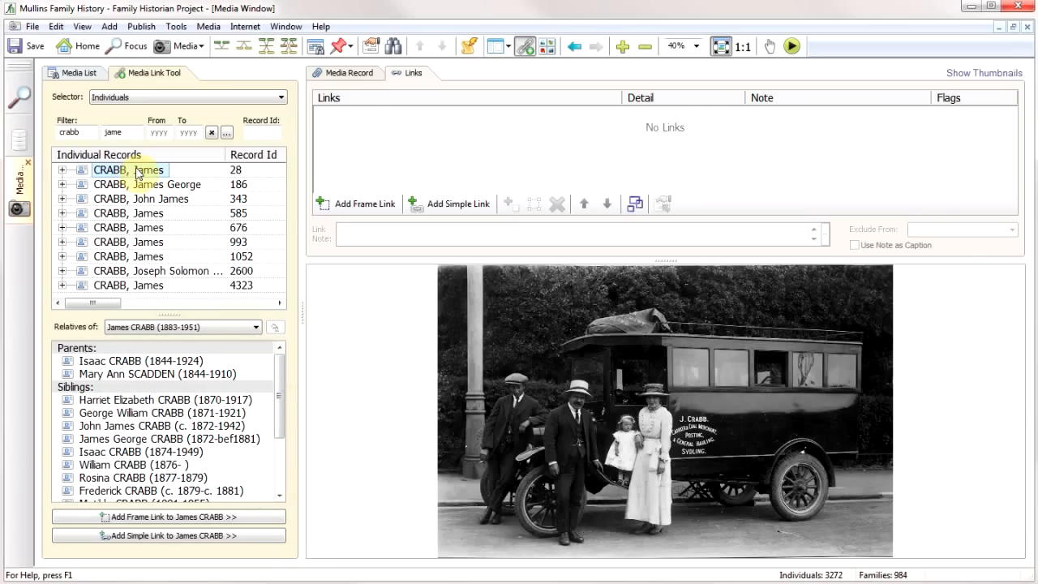
{"action": "mouse_move", "coordinate": [363, 204]}
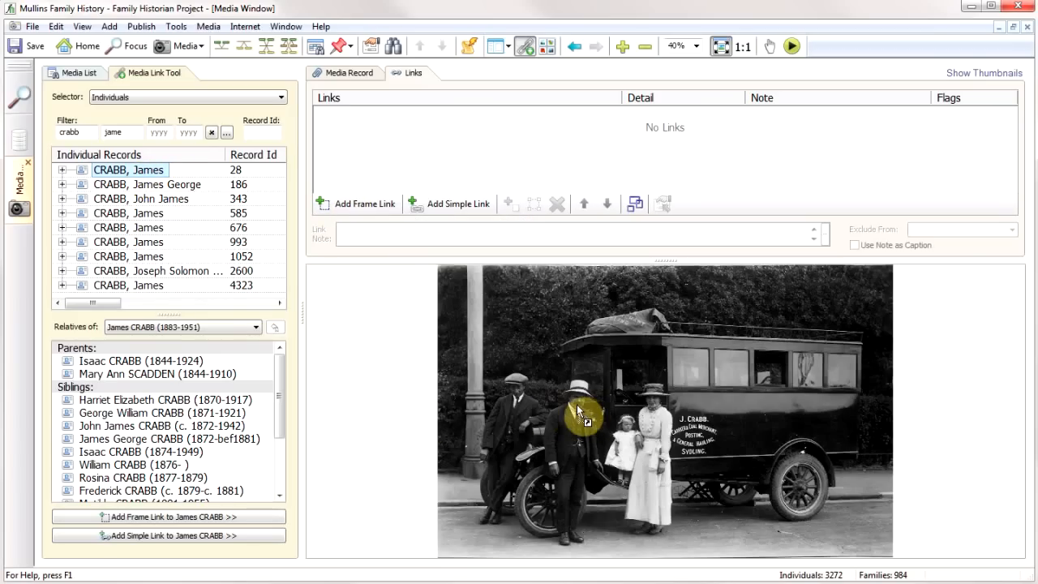
{"action": "right_click", "coordinate": [582, 415]}
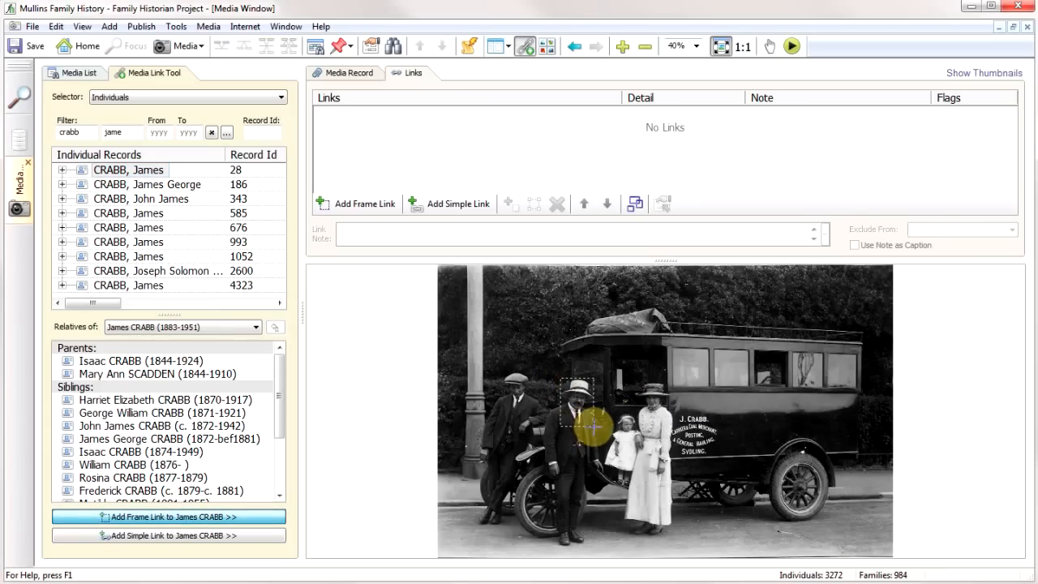
{"action": "left_click", "coordinate": [169, 516]}
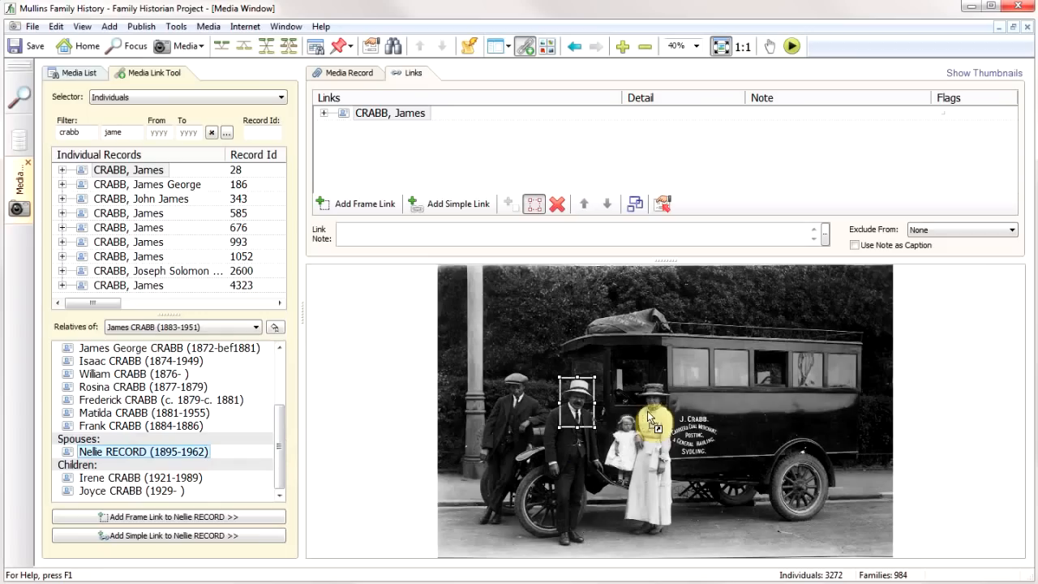
{"action": "right_click", "coordinate": [649, 419]}
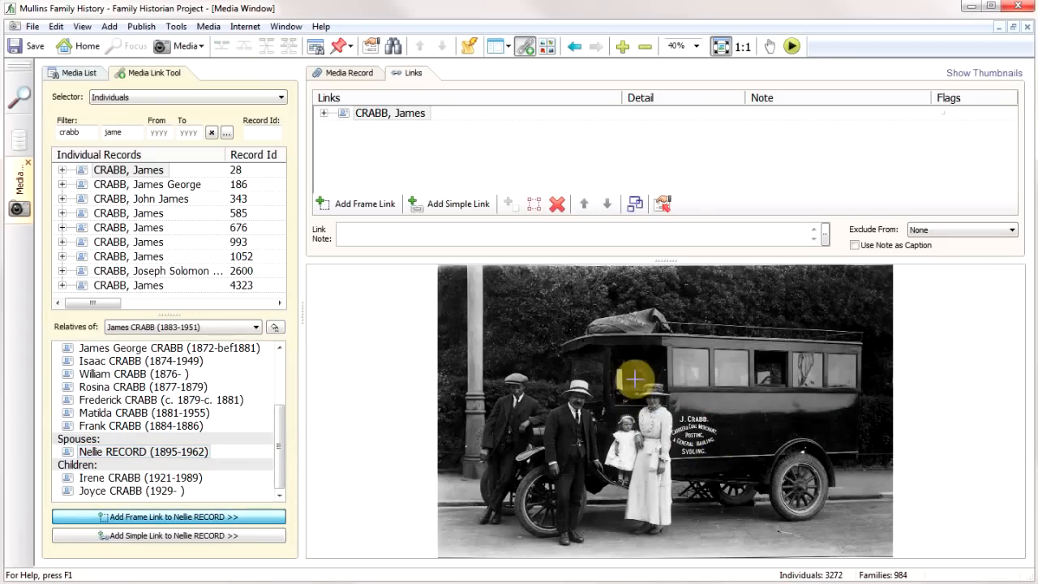
{"action": "left_click", "coordinate": [168, 516]}
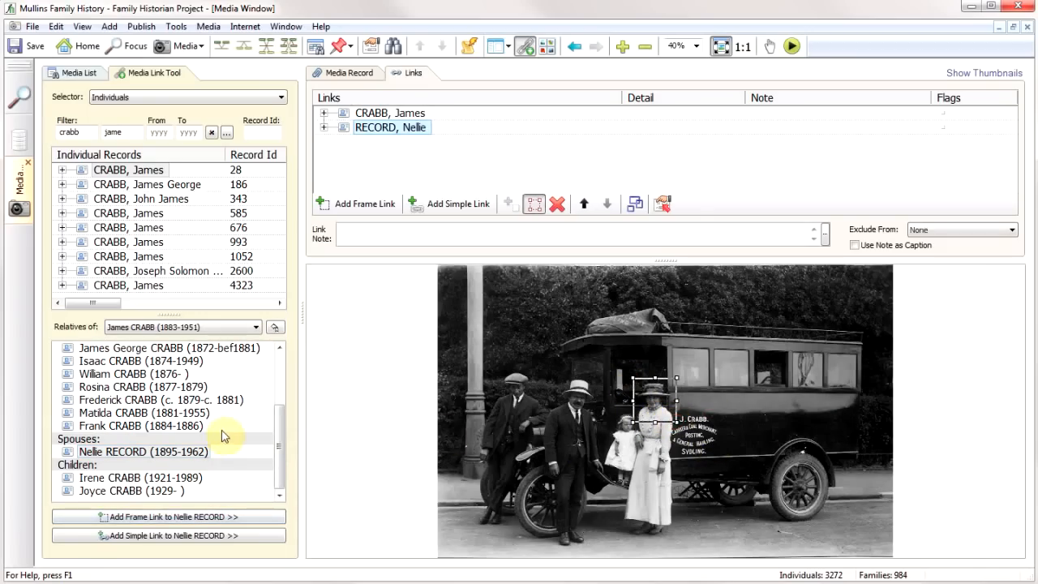
{"action": "left_click", "coordinate": [138, 477]}
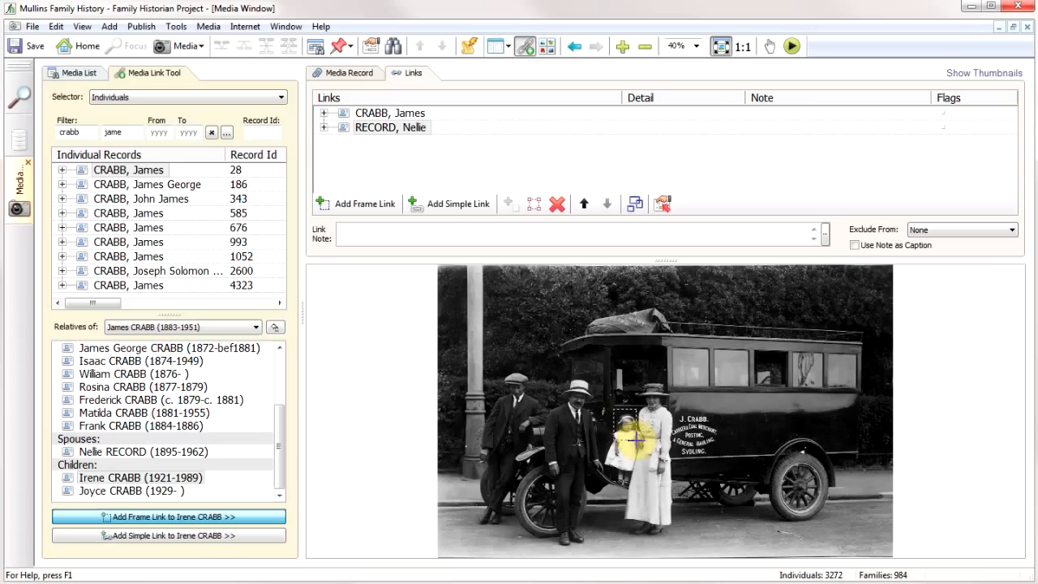
{"action": "left_click", "coordinate": [168, 516]}
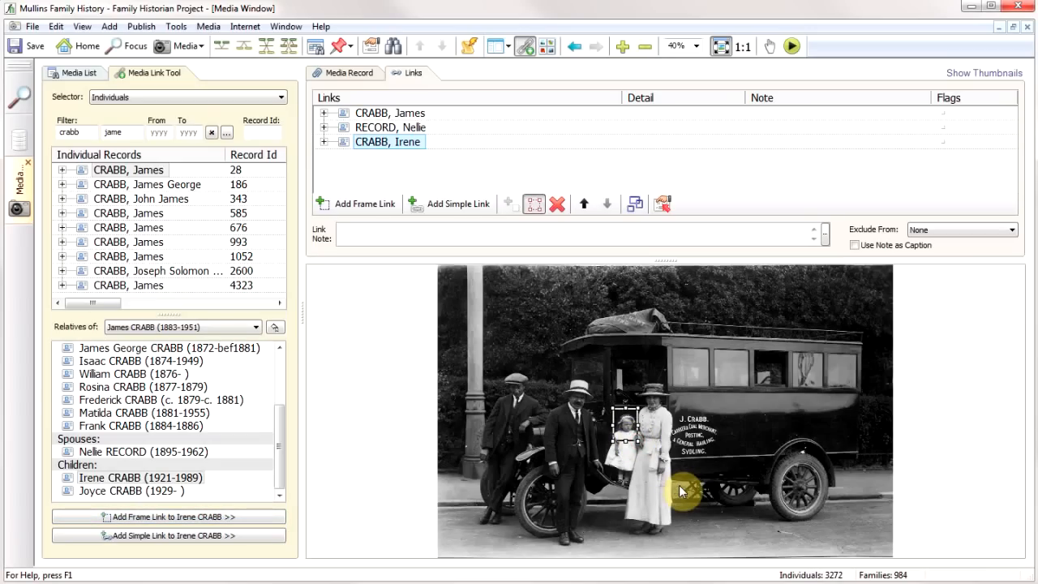
{"action": "mouse_move", "coordinate": [649, 491]}
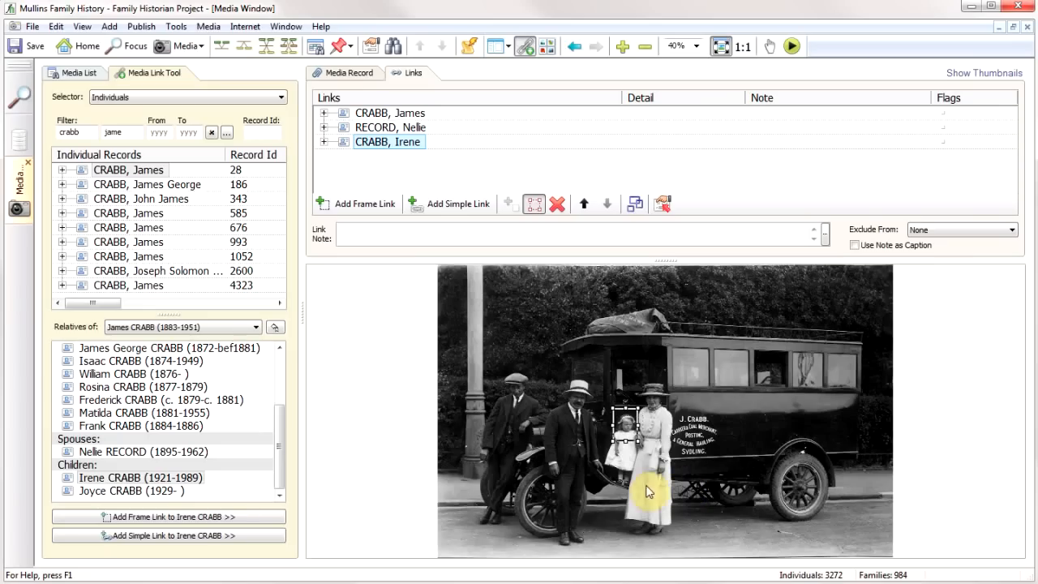
{"action": "mouse_move", "coordinate": [513, 335]}
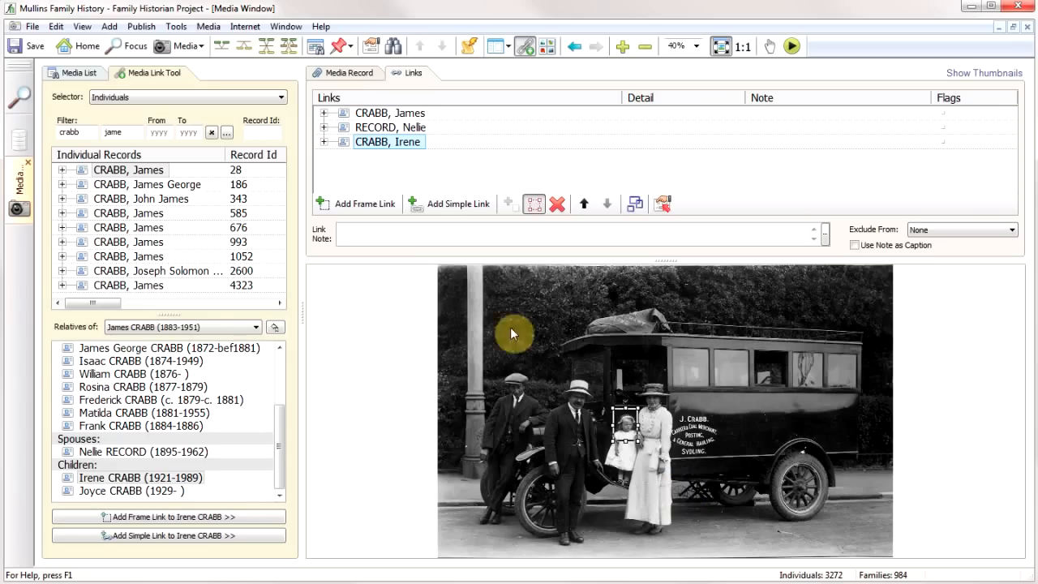